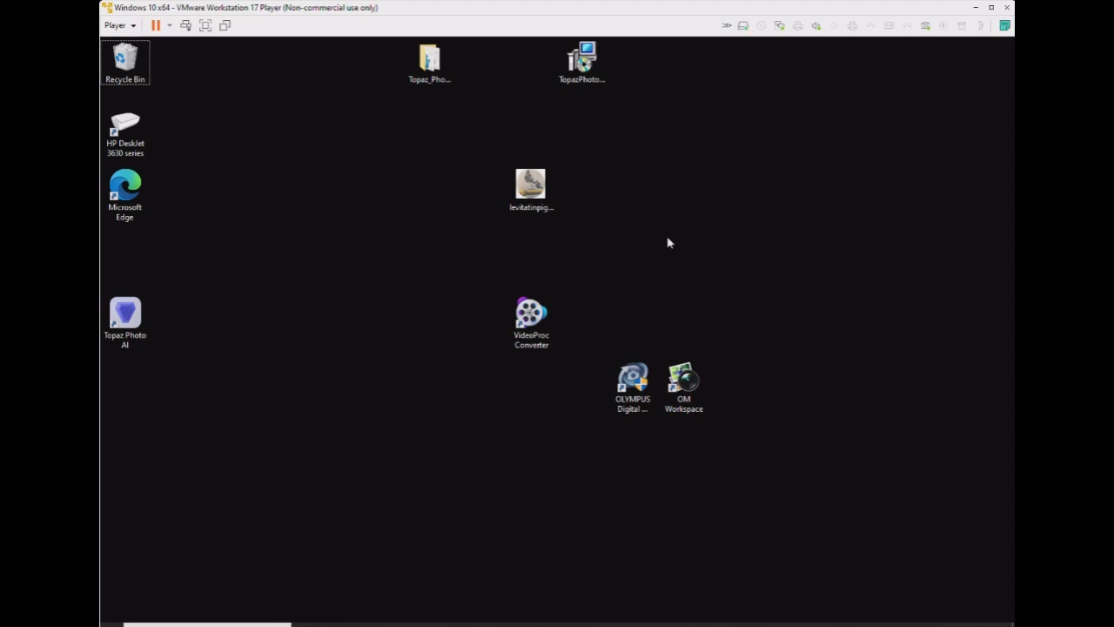
pyautogui.moveTo(670, 246)
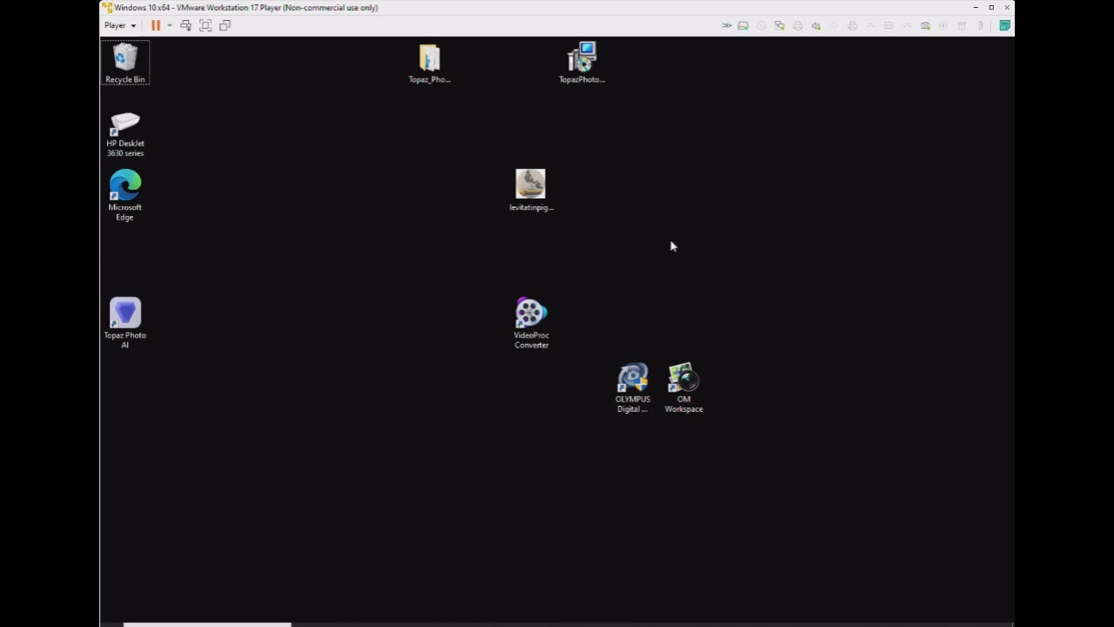
pyautogui.moveTo(623, 163)
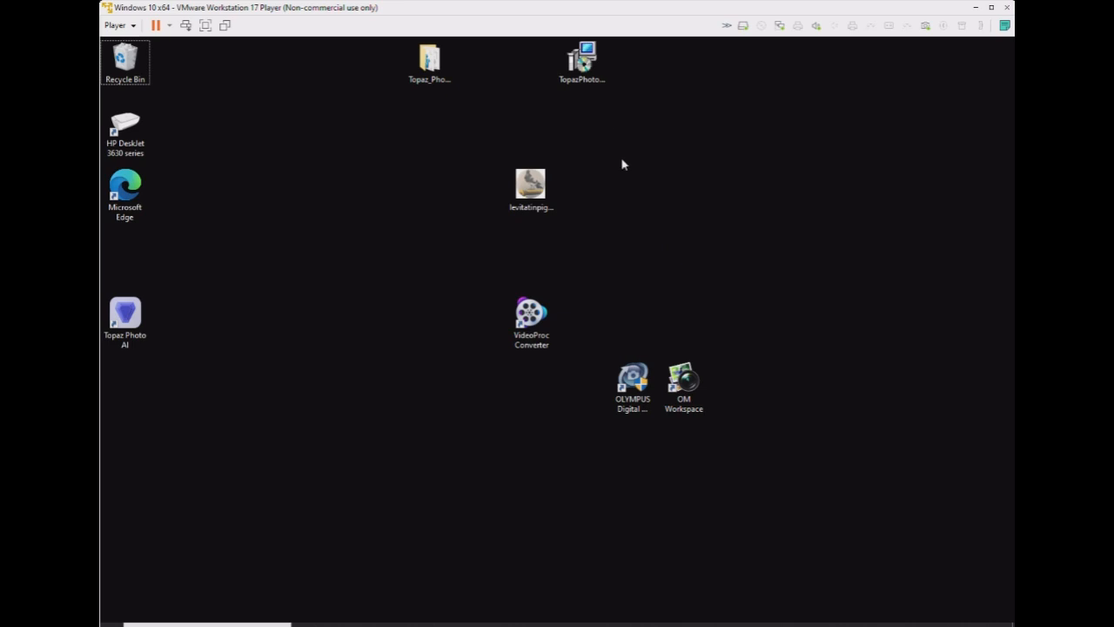
pyautogui.moveTo(625, 167)
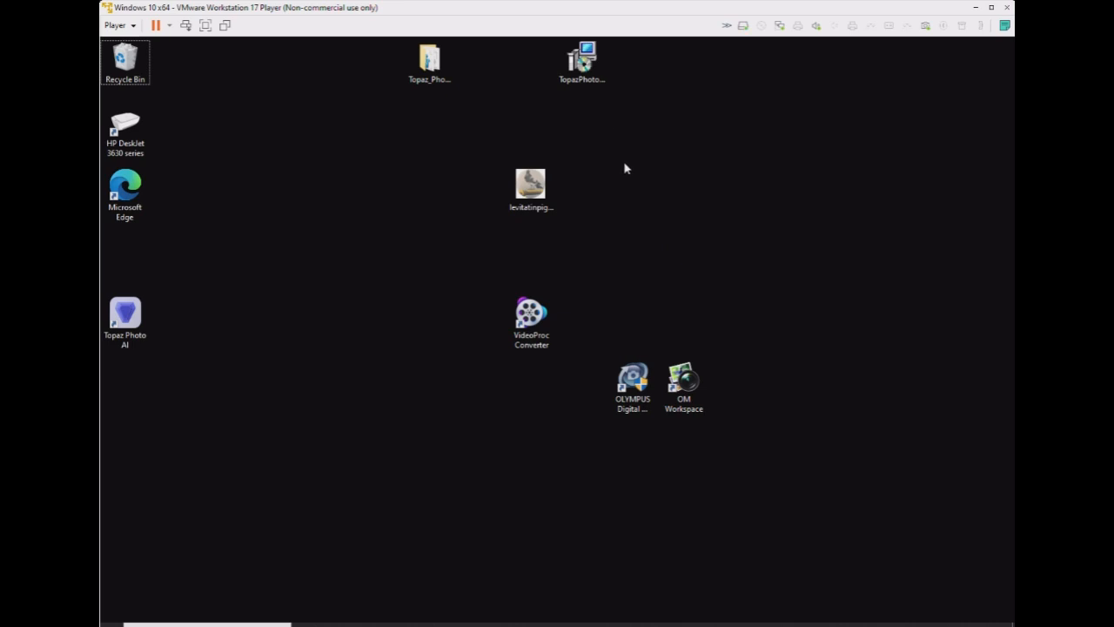
pyautogui.moveTo(628, 174)
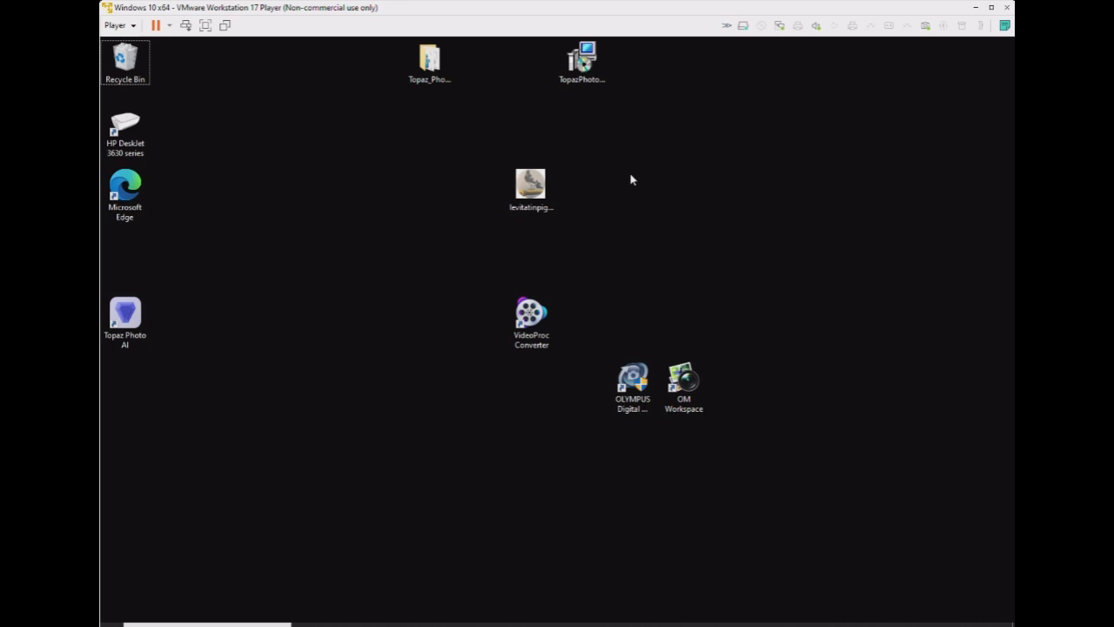
pyautogui.moveTo(636, 238)
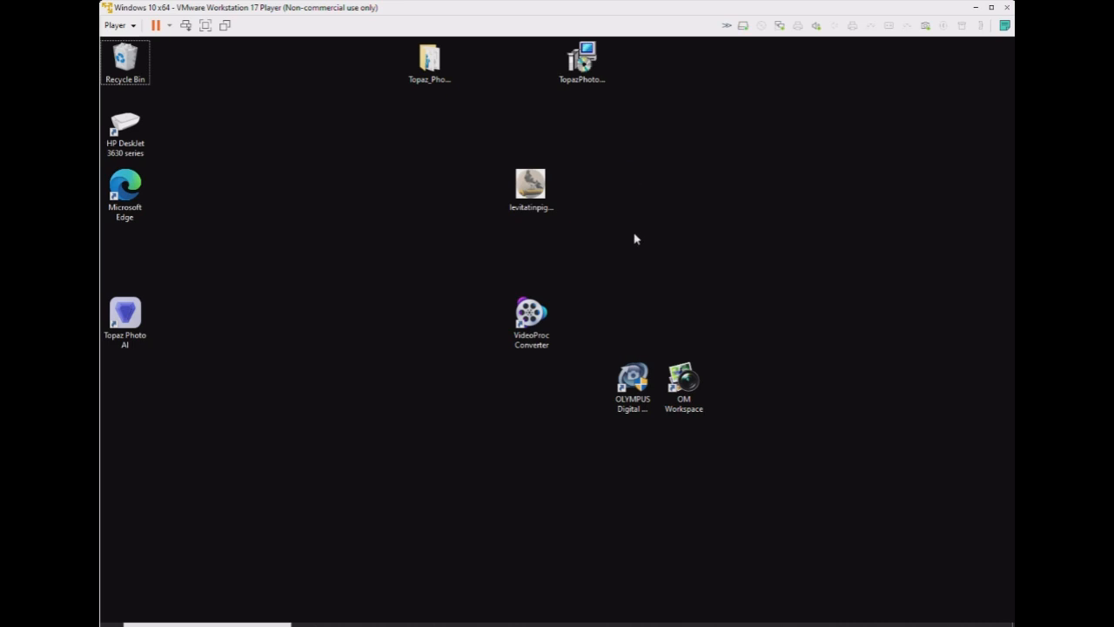
pyautogui.moveTo(630, 233)
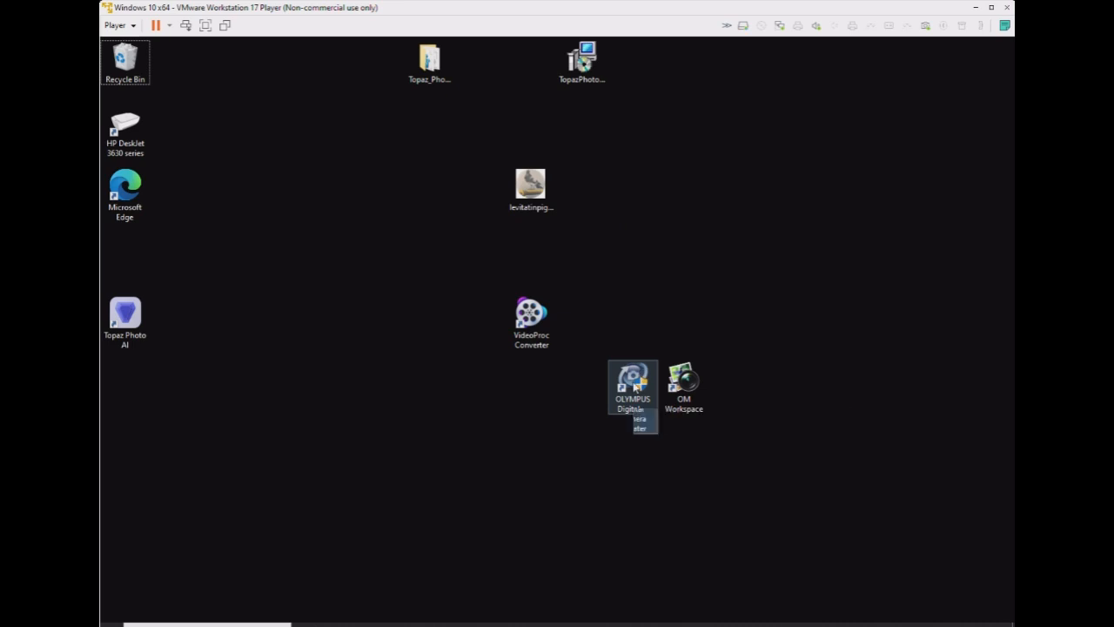
# Step: Launch the updater with administrator rights and start the firmware check of the connected SP-800UZ camera
pyautogui.doubleClick(633, 380)
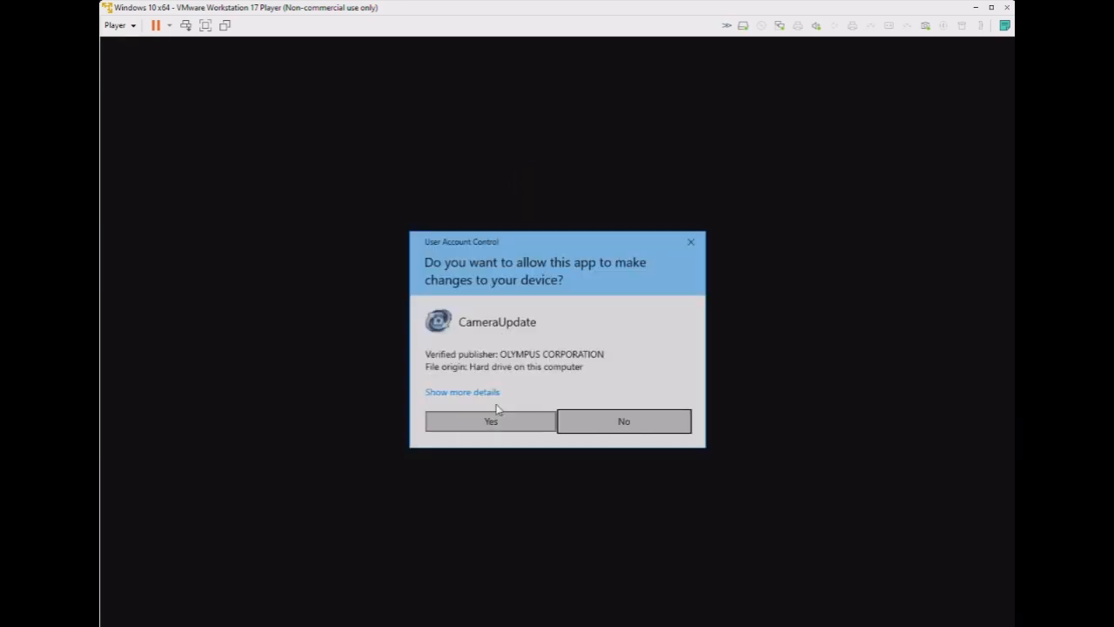
pyautogui.click(491, 420)
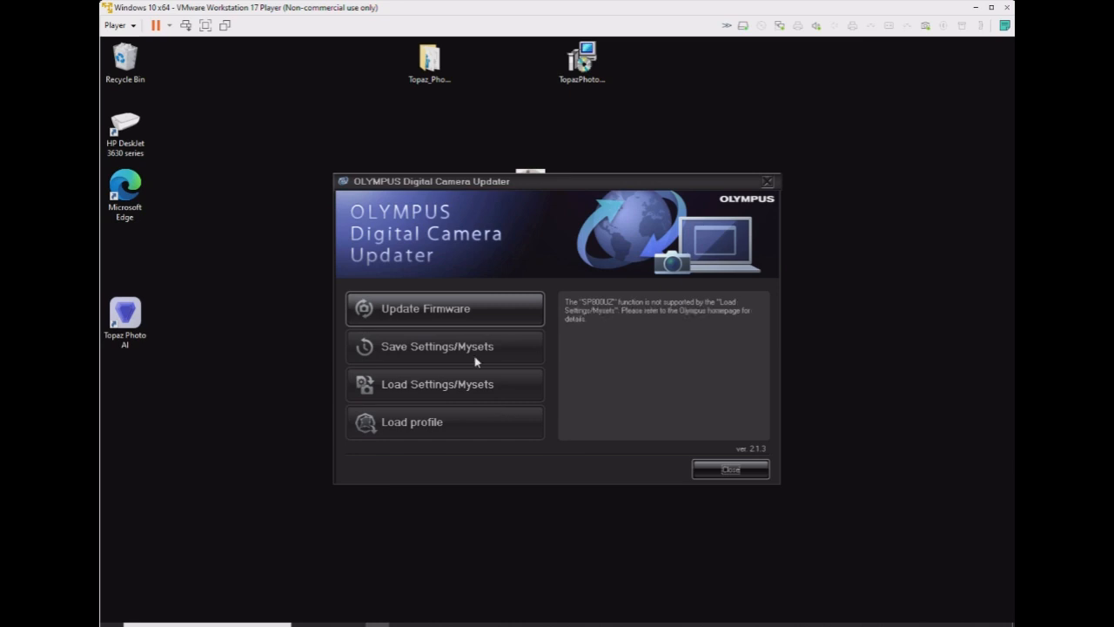
pyautogui.click(444, 308)
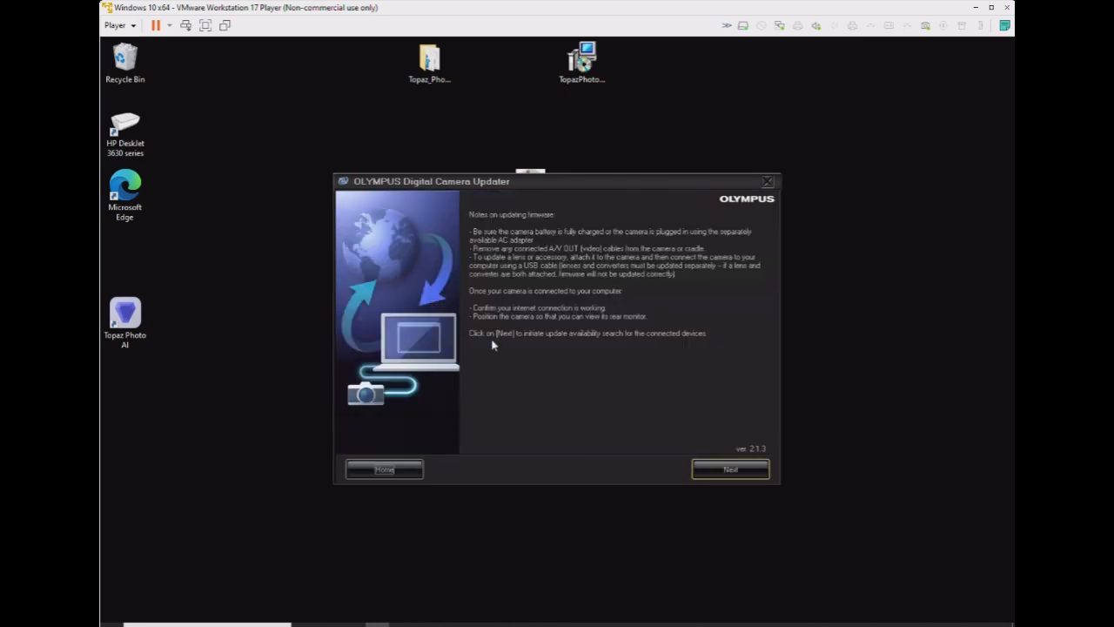
pyautogui.click(729, 470)
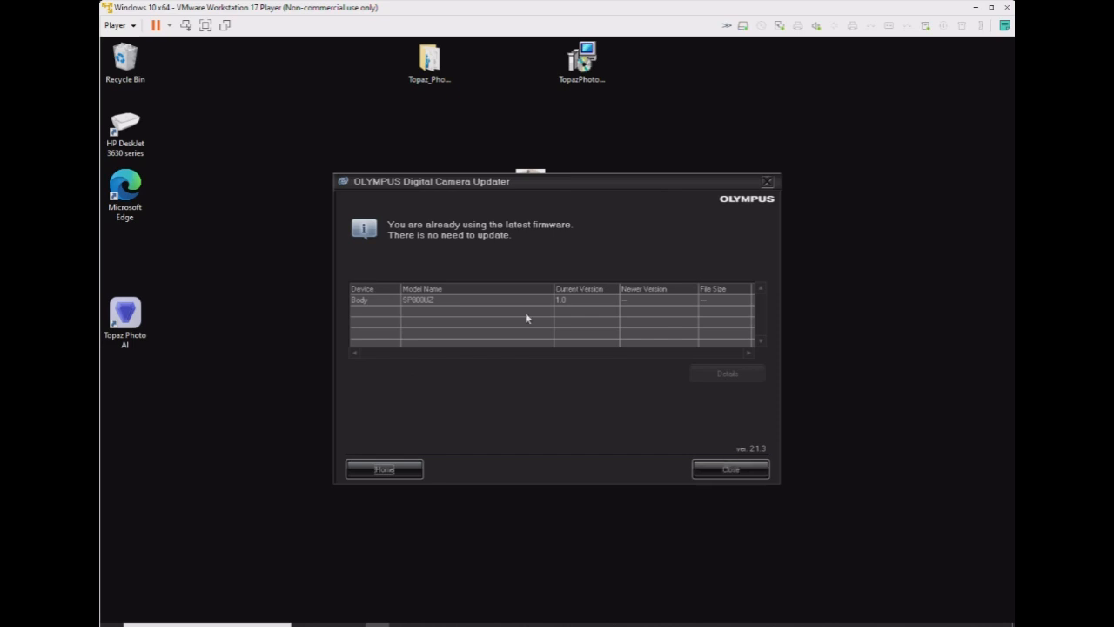
pyautogui.moveTo(542, 216)
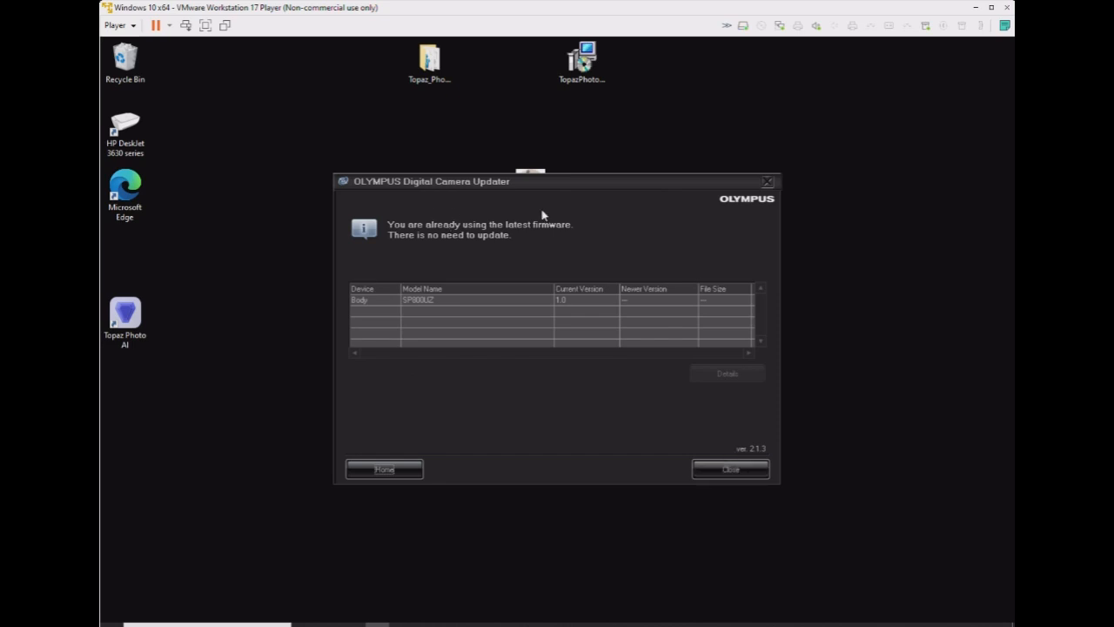
pyautogui.moveTo(491, 221)
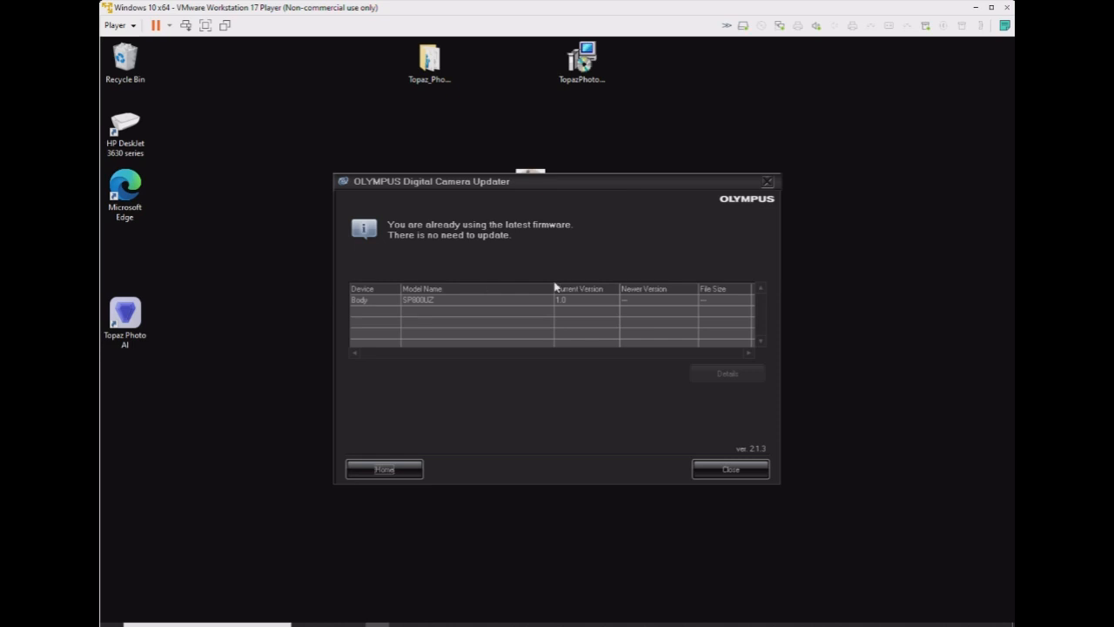
pyautogui.moveTo(509, 289)
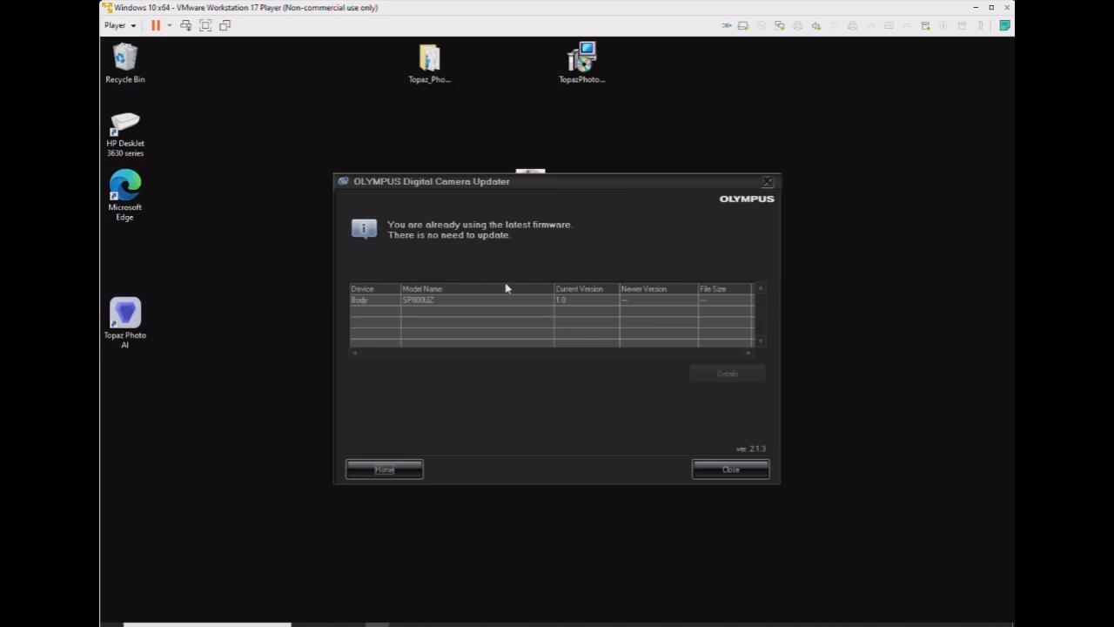
pyautogui.moveTo(452, 211)
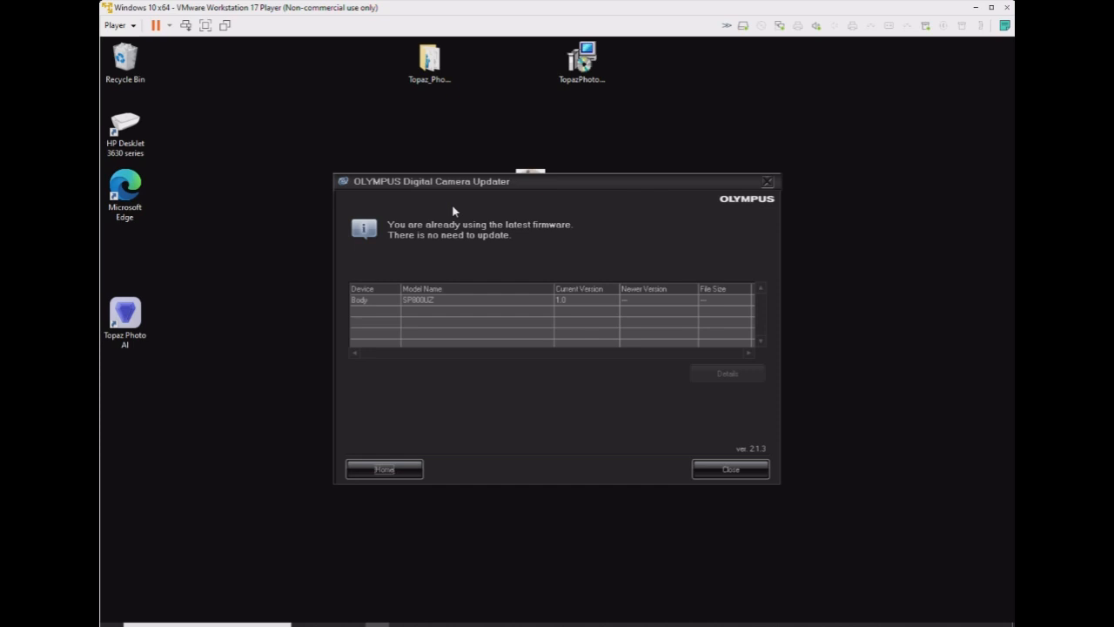
pyautogui.moveTo(622, 431)
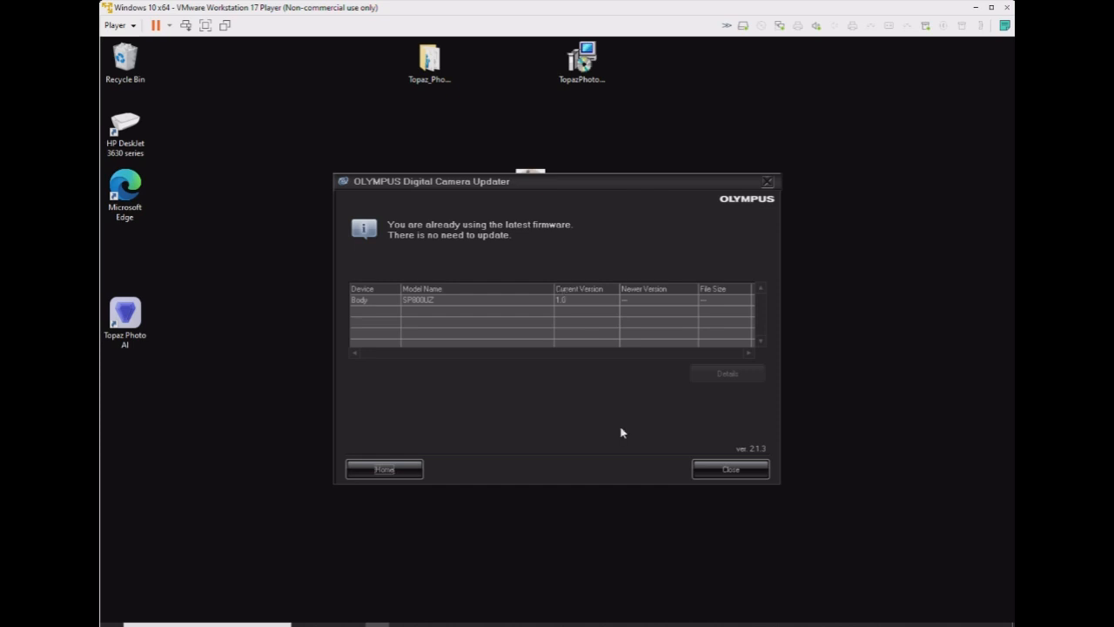
pyautogui.moveTo(707, 439)
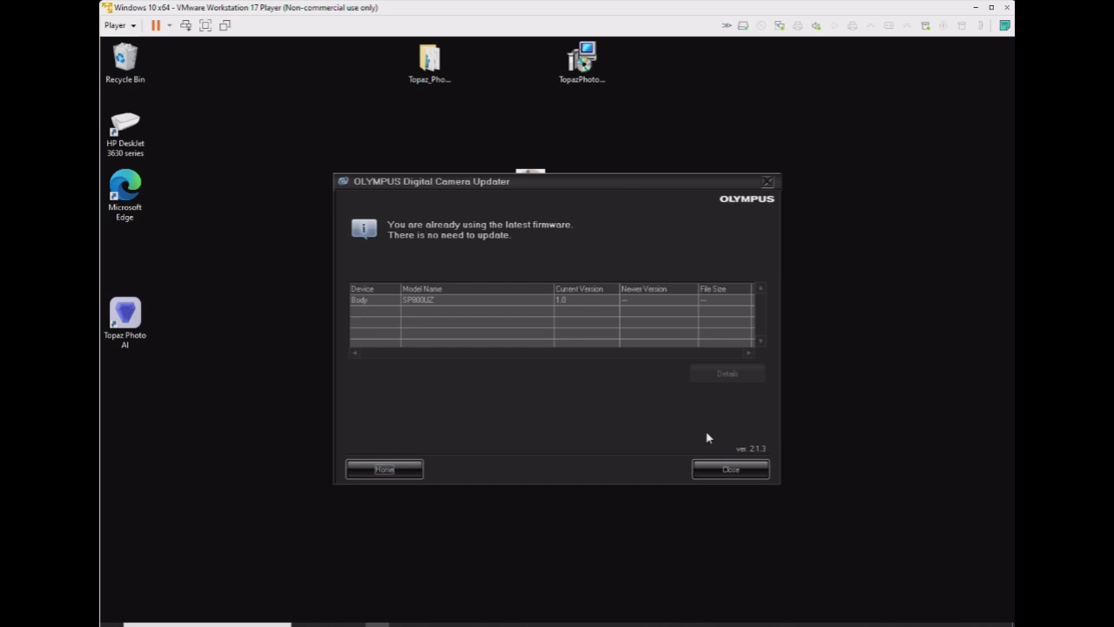
pyautogui.moveTo(705, 437)
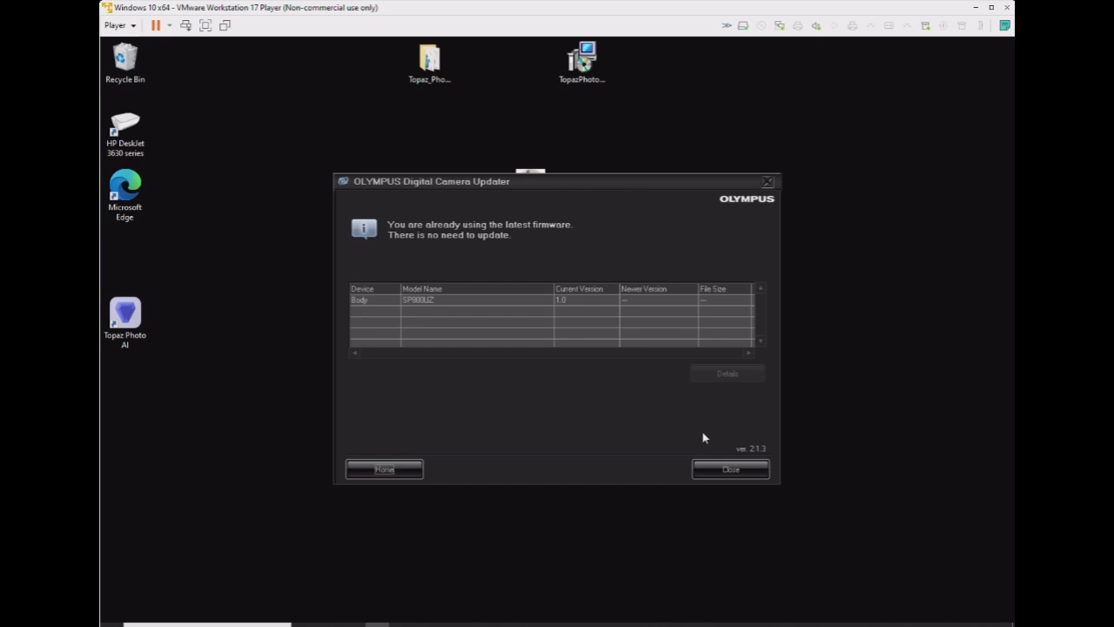
pyautogui.moveTo(581, 284)
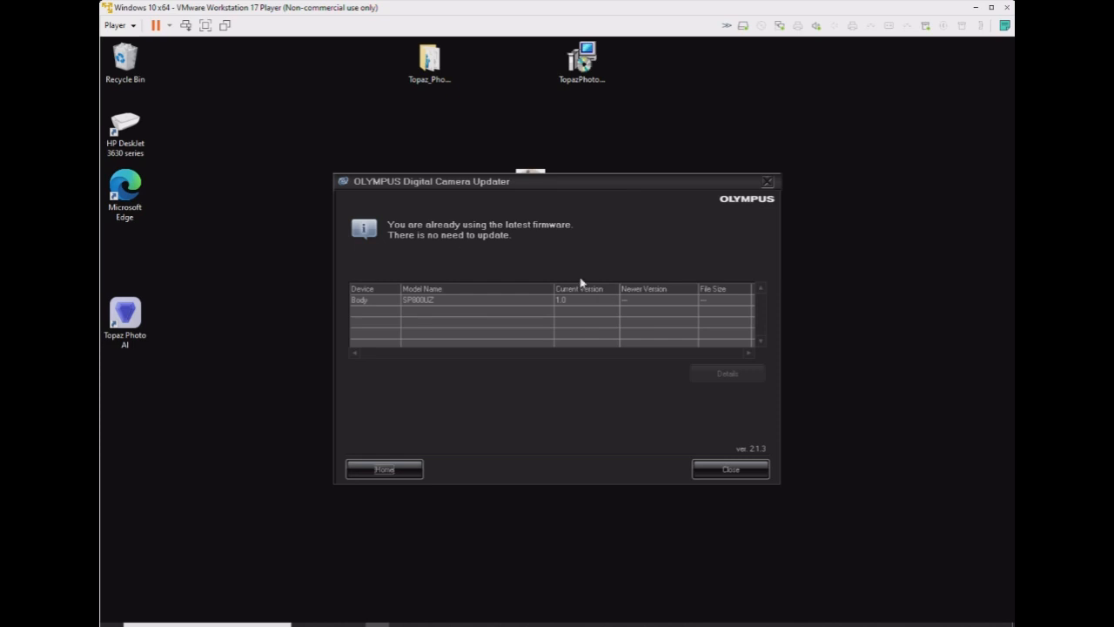
pyautogui.moveTo(523, 336)
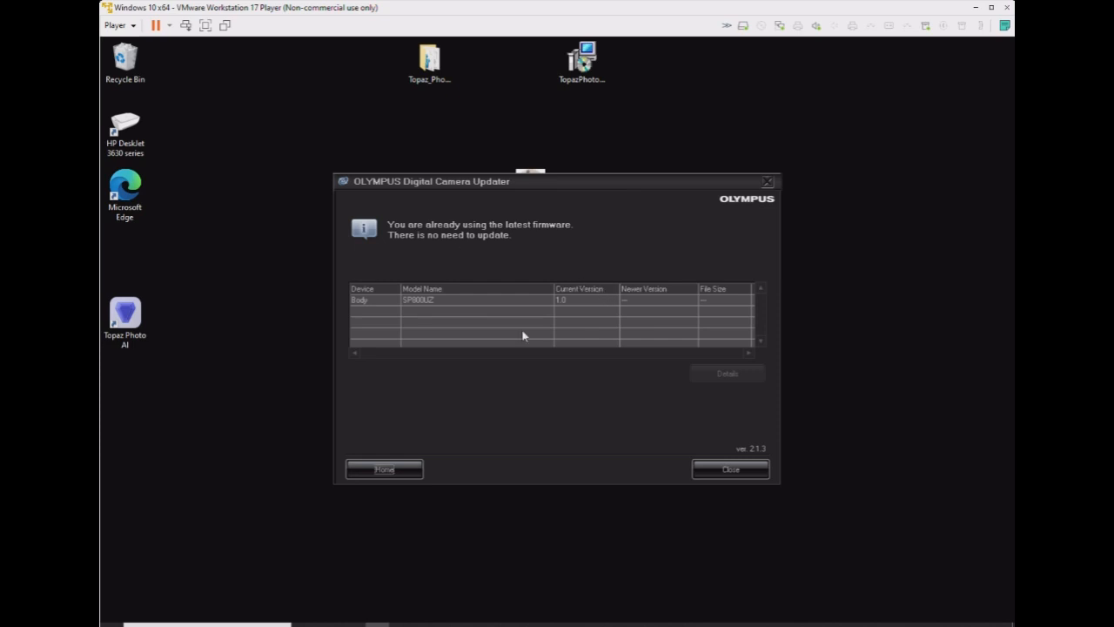
pyautogui.moveTo(735, 397)
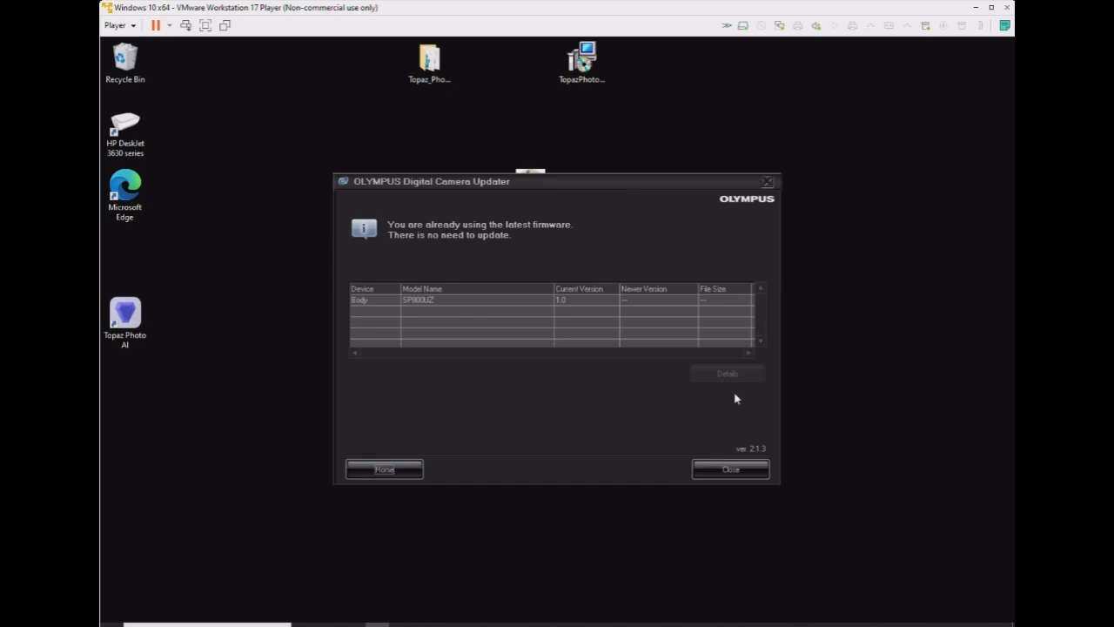